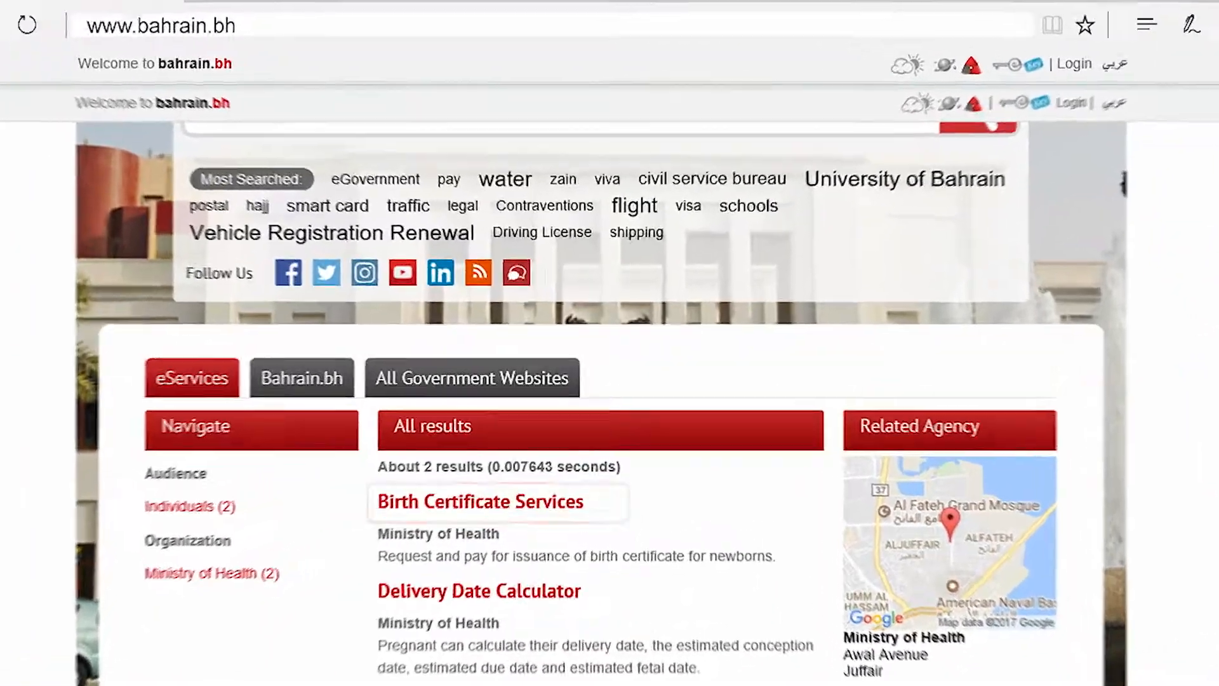
# - Open the Birth Certificate Services result and launch its online service
pyautogui.click(481, 501)
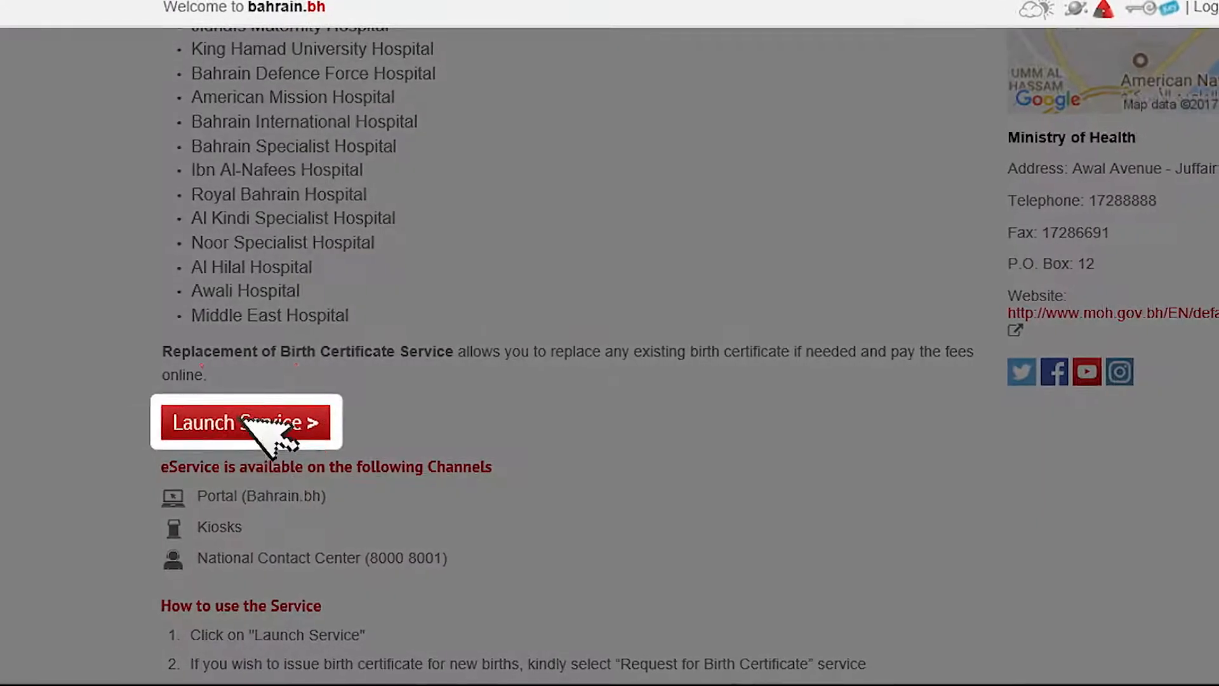
pyautogui.click(245, 422)
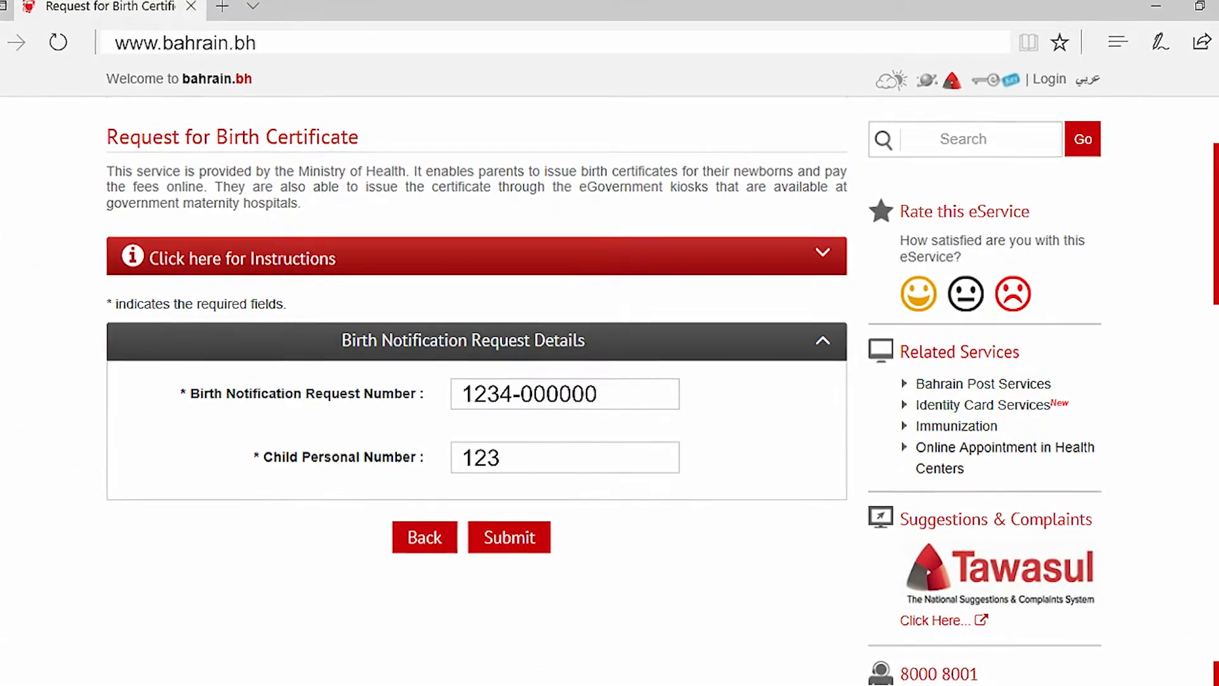
# - Submit child personal number 456789 and continue past the birth notification review
pyautogui.write('456789')
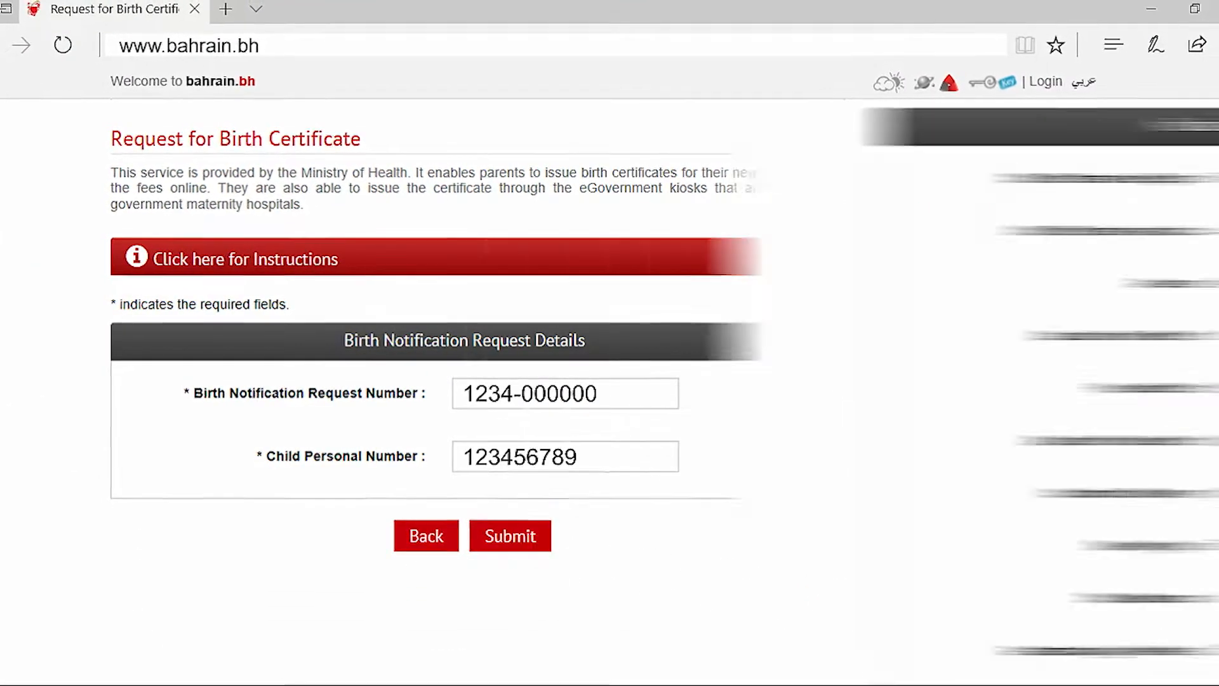
pyautogui.click(510, 536)
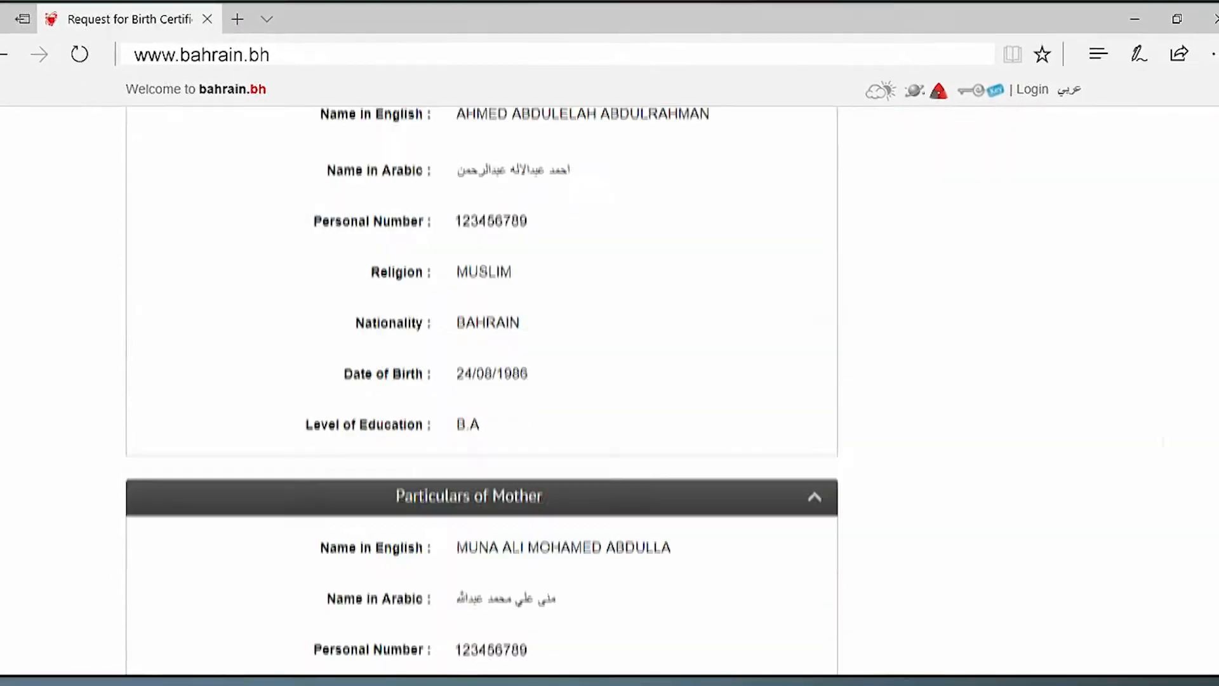
pyautogui.scroll(-3)
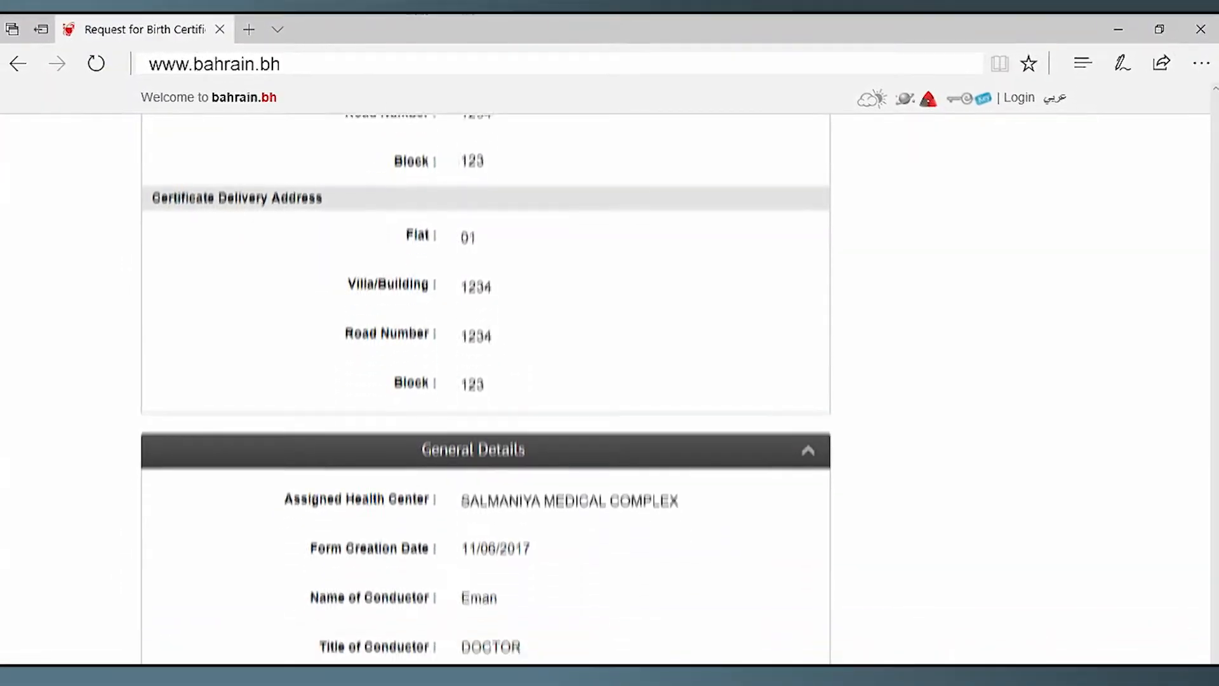
pyautogui.scroll(-3)
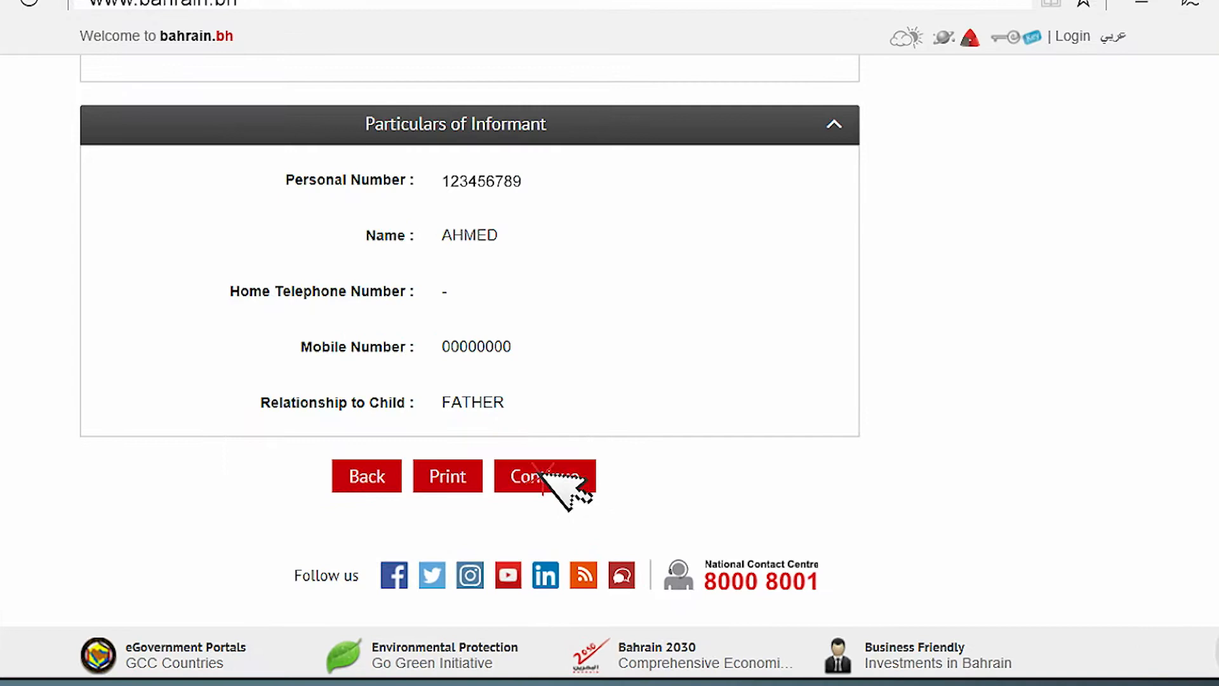
pyautogui.click(544, 476)
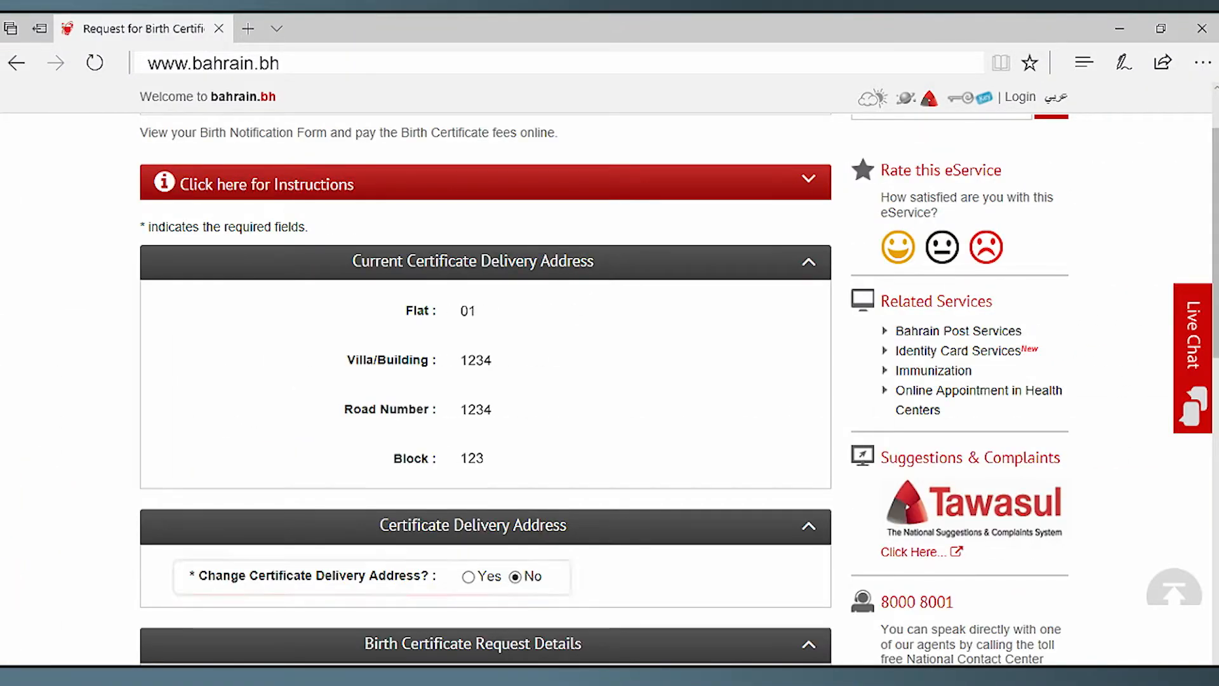
# - Request one certificate copy and proceed to the BD 1.900 payment
pyautogui.click(591, 233)
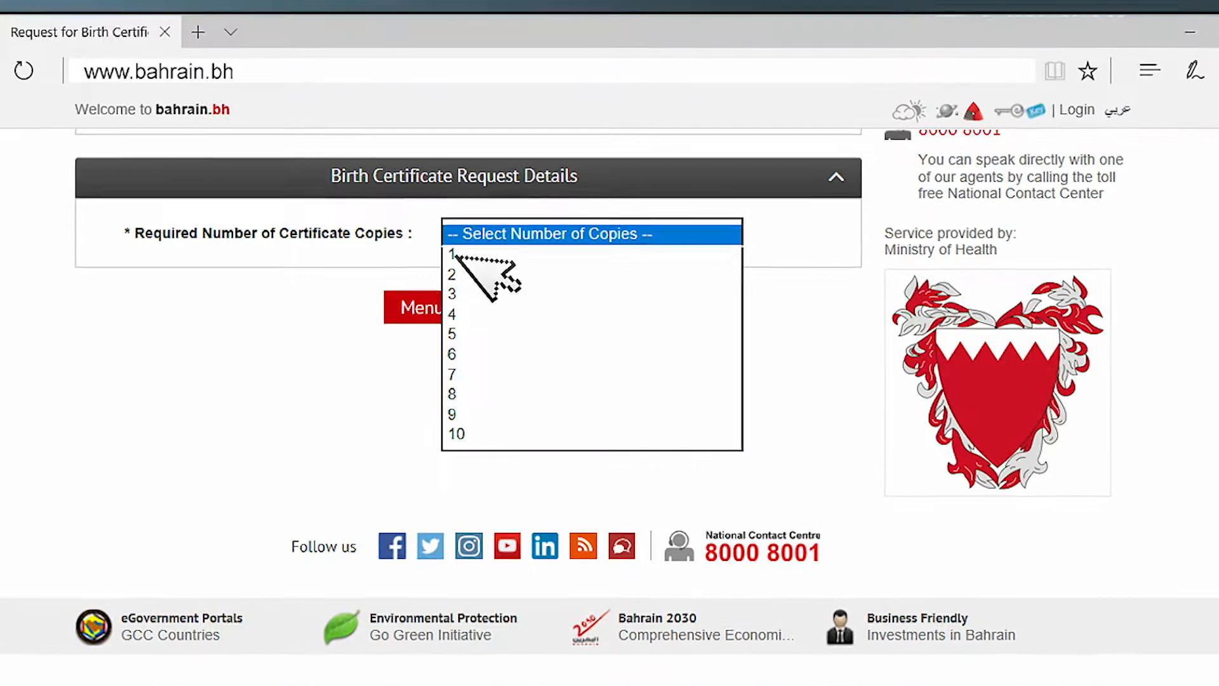
pyautogui.click(451, 254)
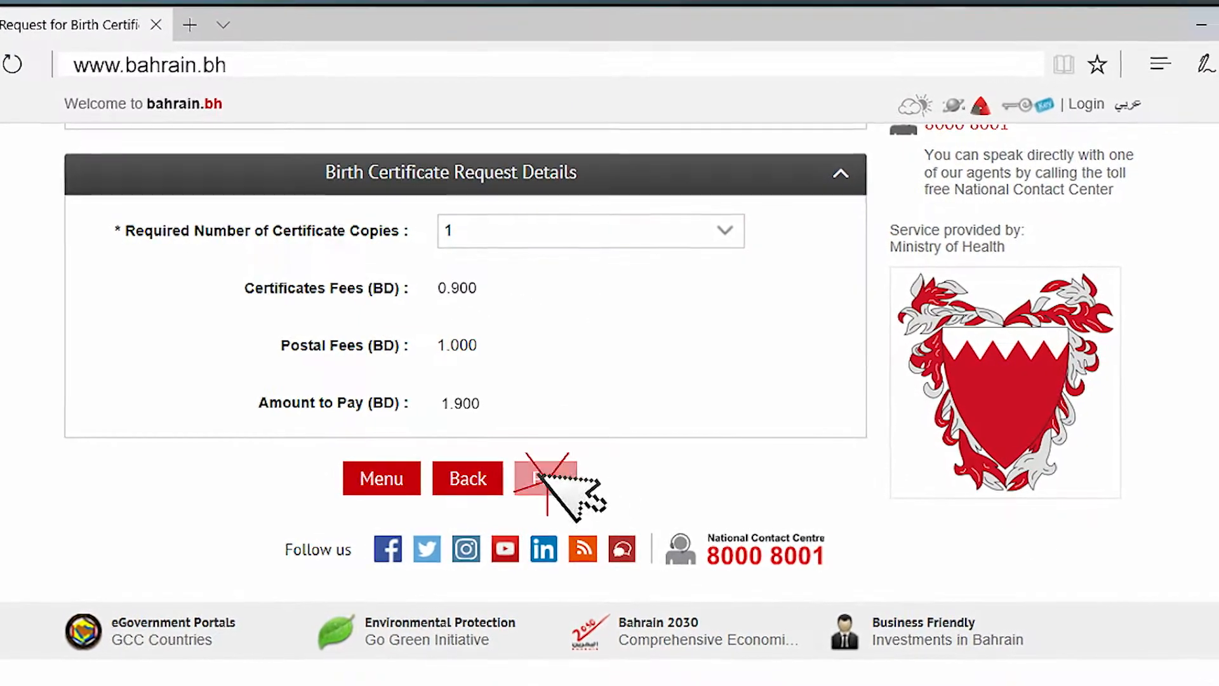
pyautogui.click(544, 478)
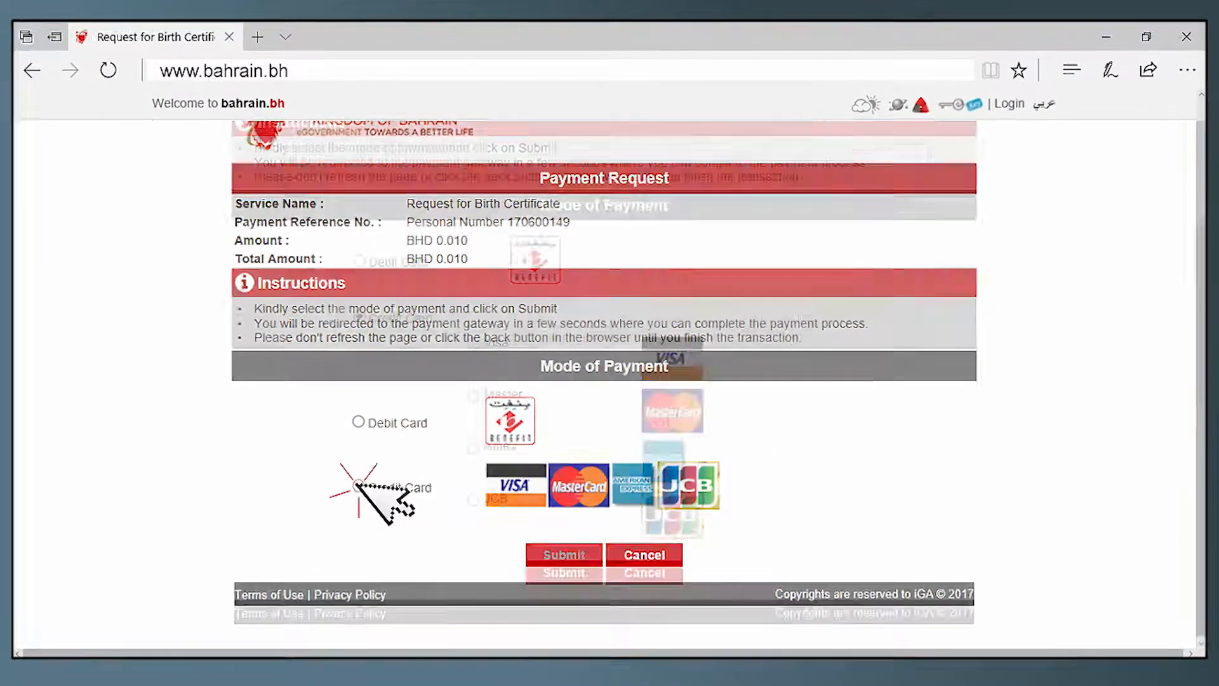
# - Pay by Visa credit card and view the success receipt
pyautogui.click(358, 488)
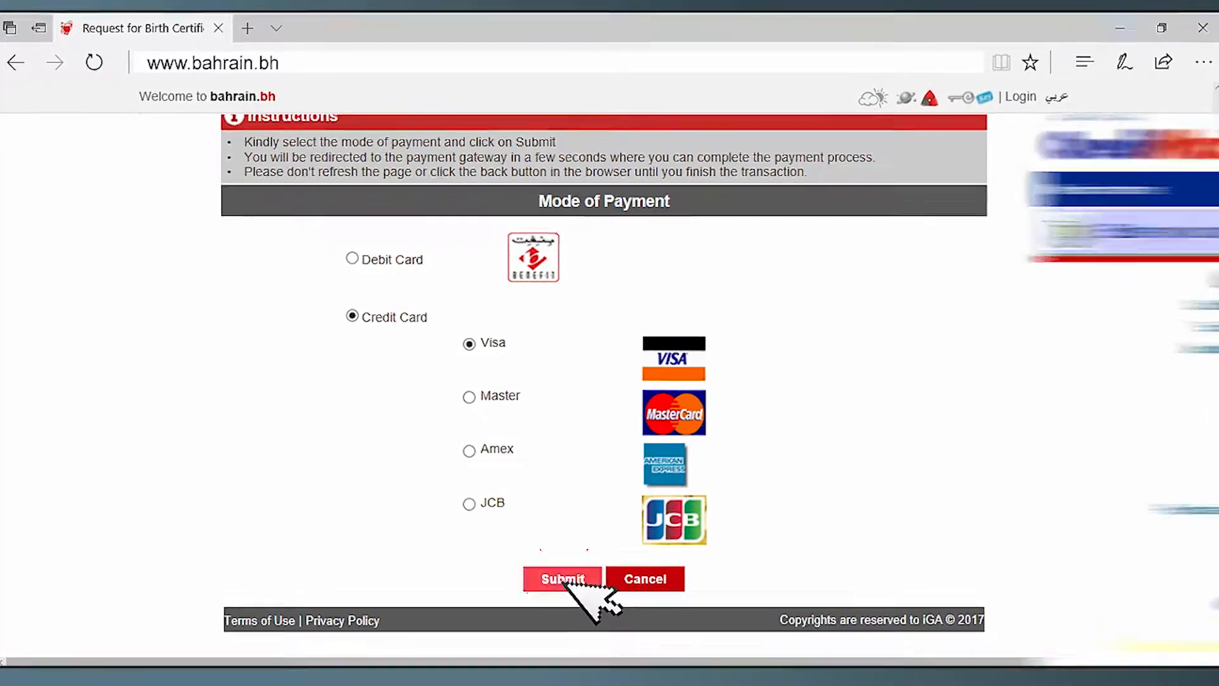
pyautogui.click(561, 578)
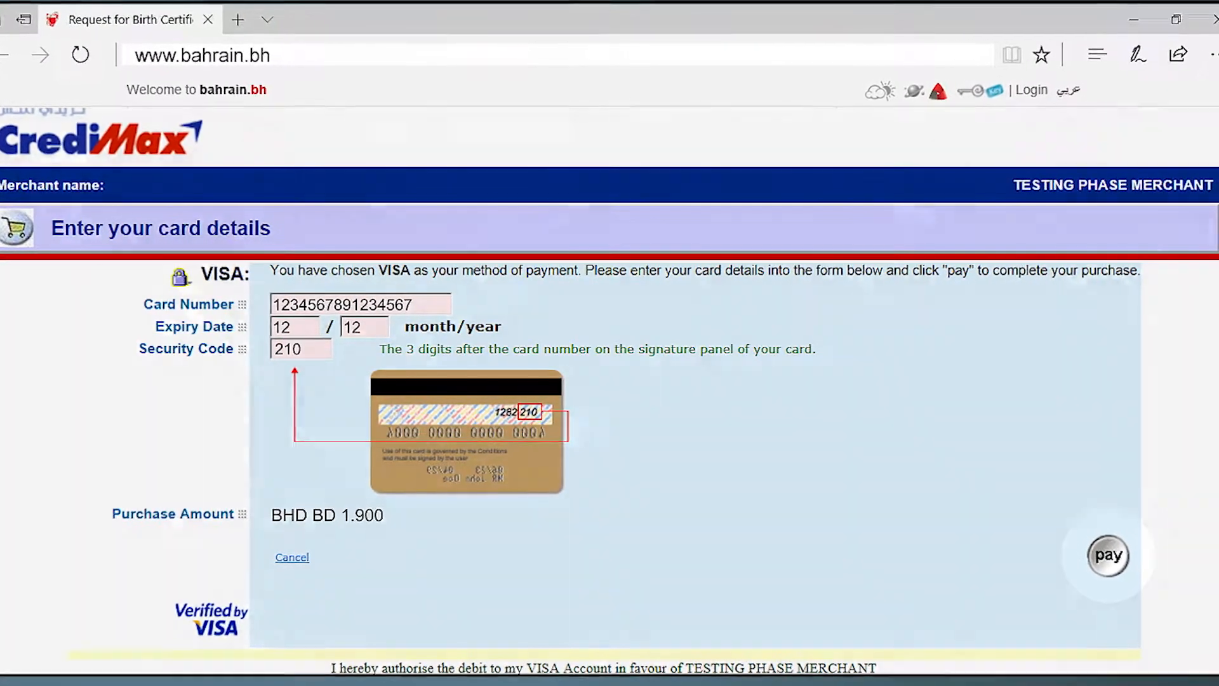
pyautogui.click(1106, 555)
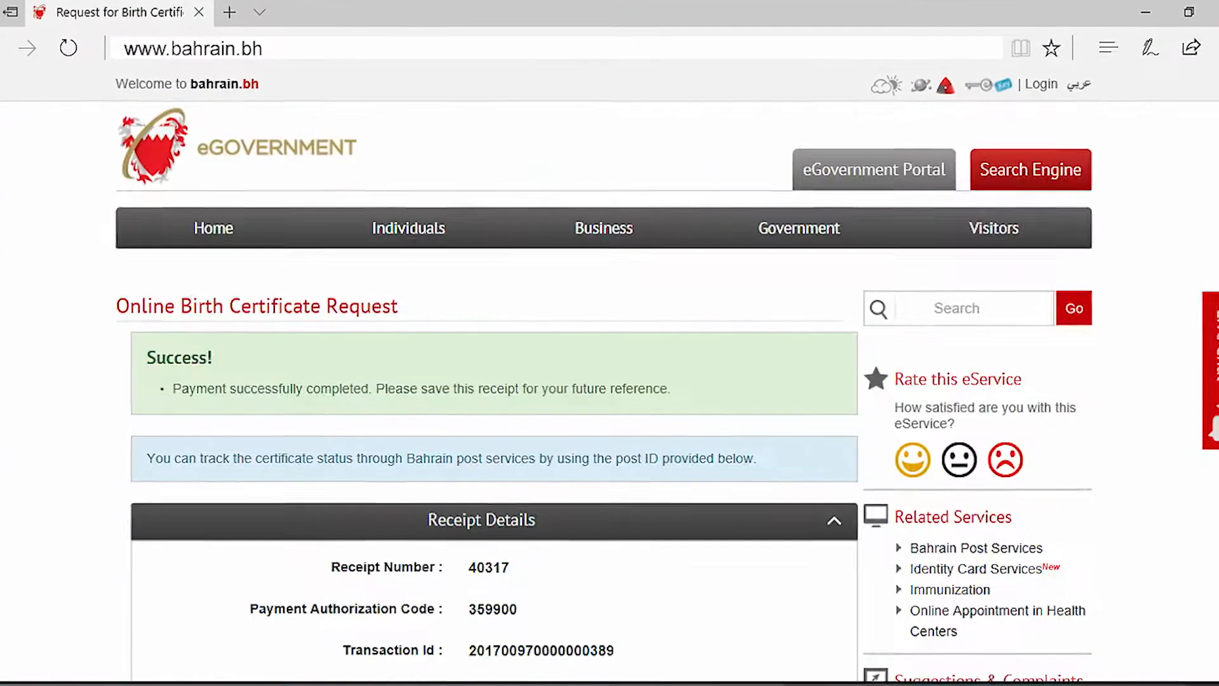
pyautogui.scroll(-3)
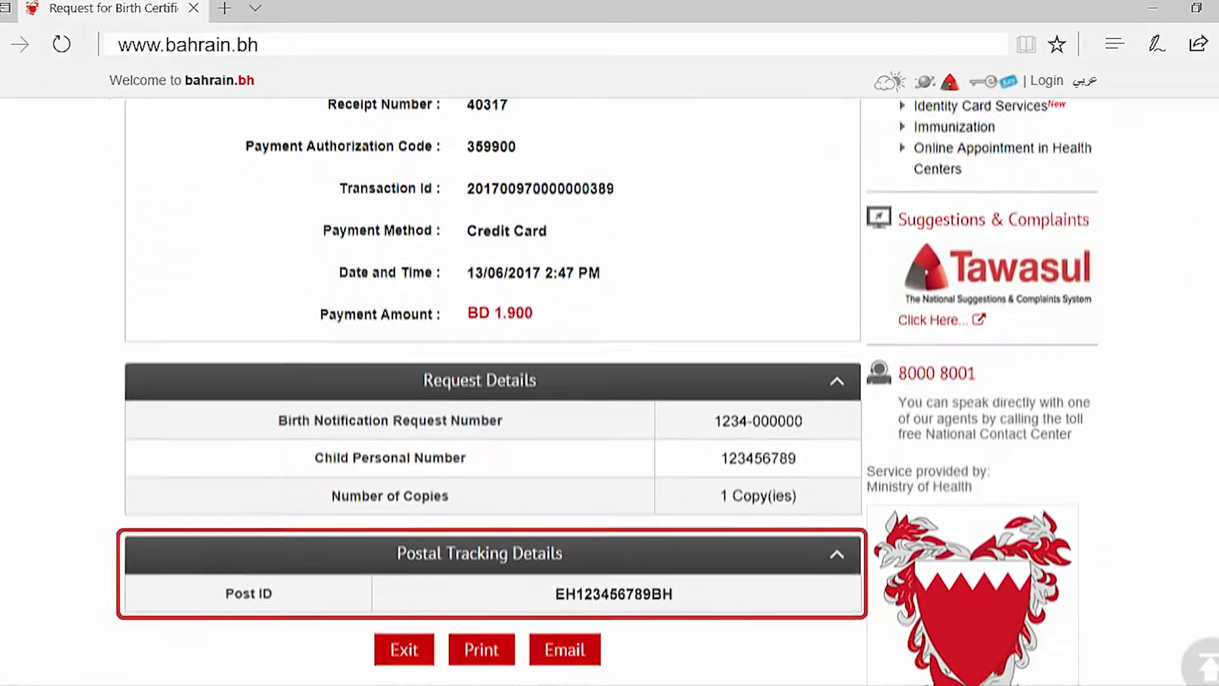